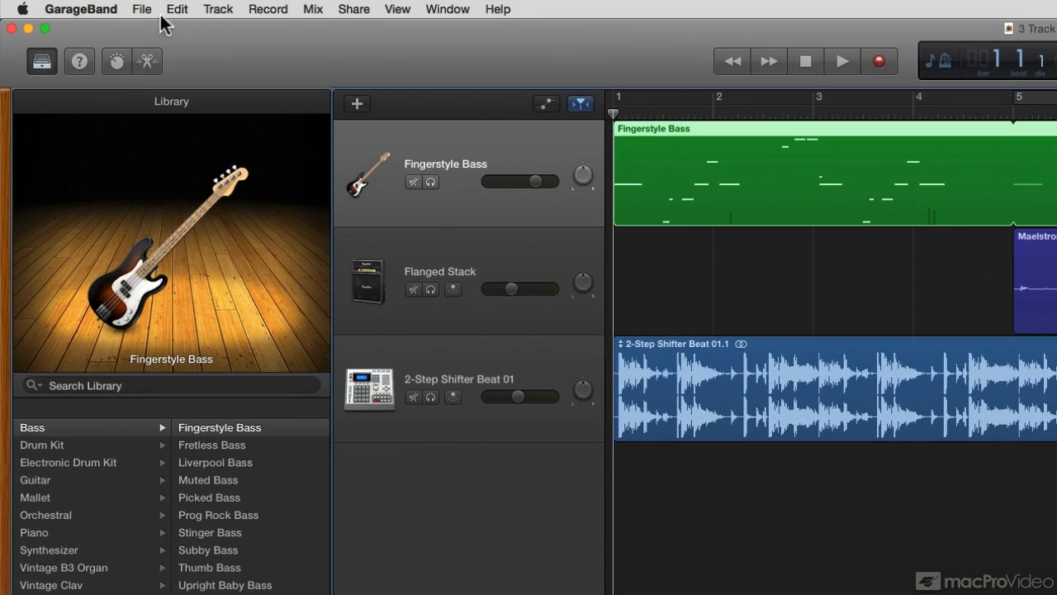
Open GarageBand's File menu.
{"action": "left_click", "coordinate": [142, 9]}
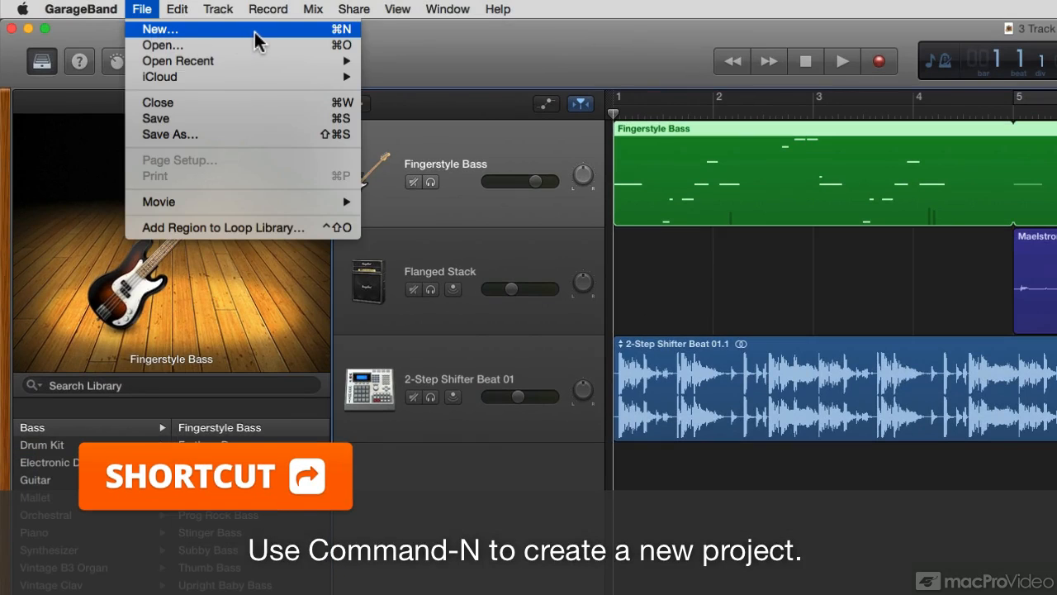
Start a new project with the Empty Project template, collapsing and re-expanding its details.
{"action": "left_click", "coordinate": [159, 29]}
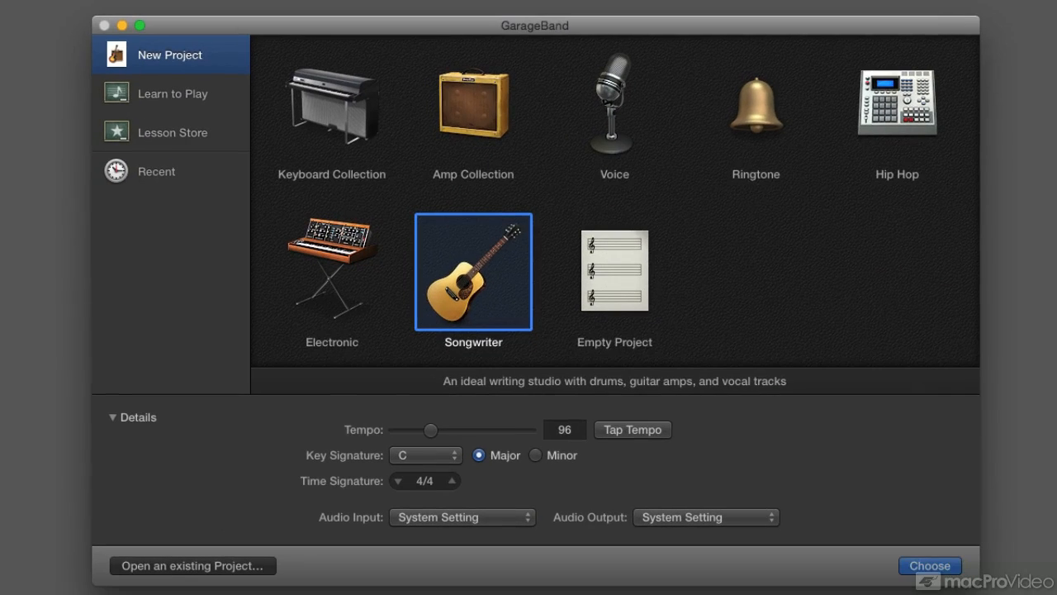
{"action": "left_click", "coordinate": [614, 273]}
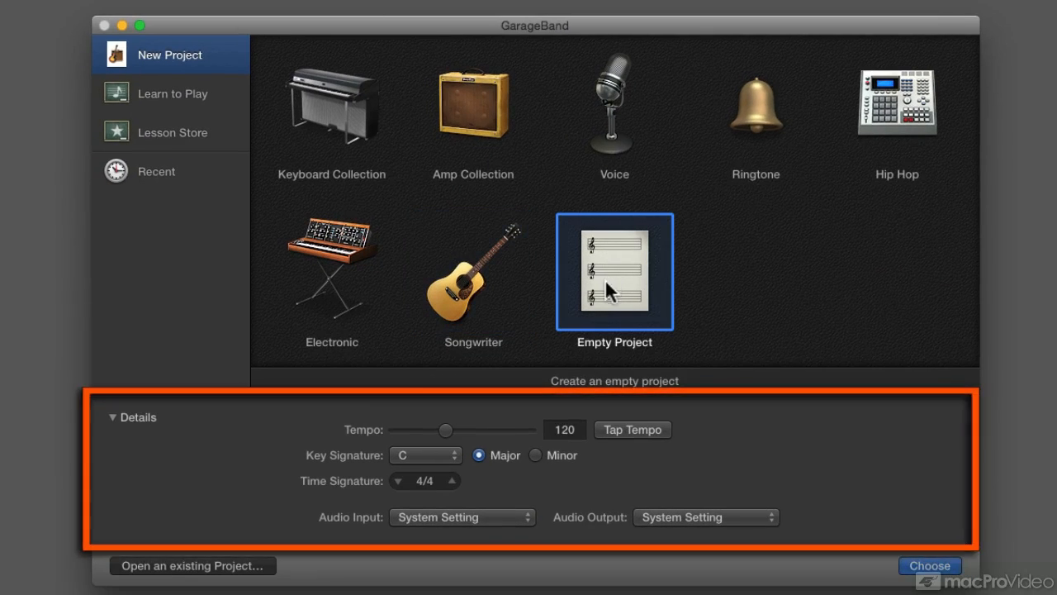
{"action": "mouse_move", "coordinate": [138, 434]}
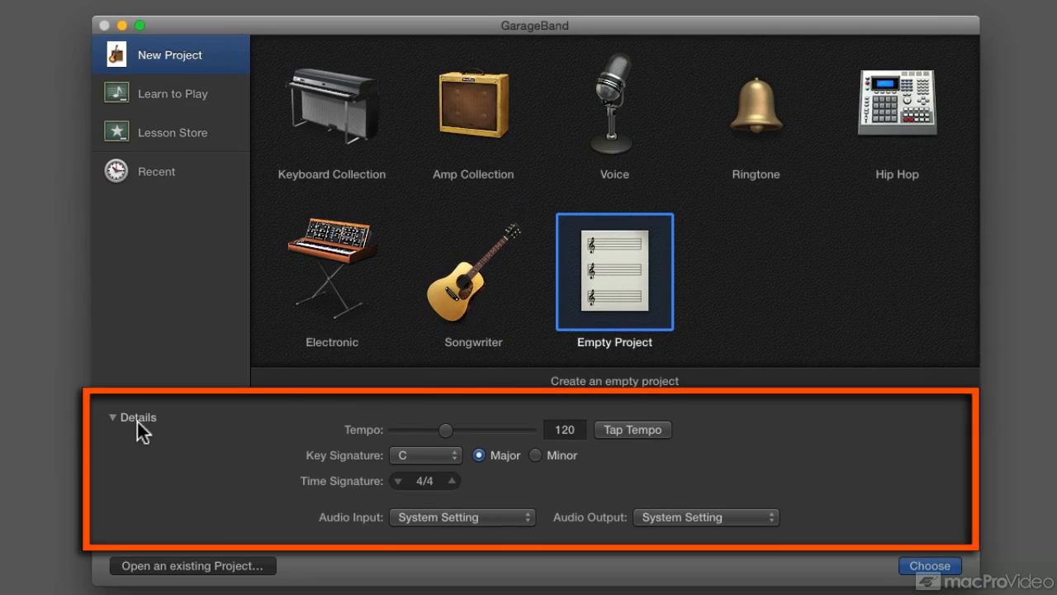
{"action": "left_click", "coordinate": [114, 417]}
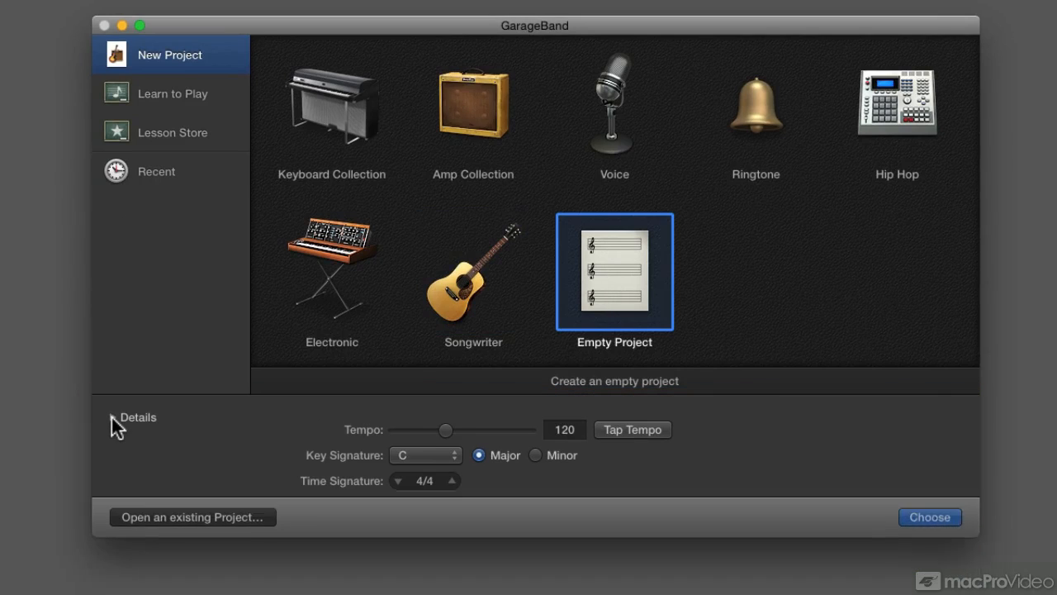
{"action": "left_click", "coordinate": [112, 417]}
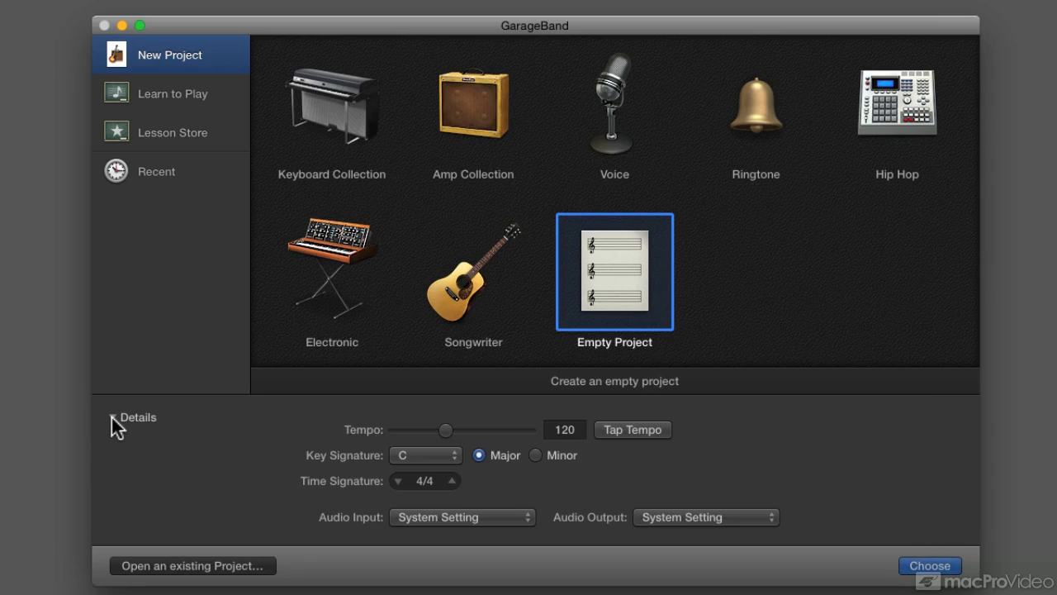
{"action": "mouse_move", "coordinate": [289, 428]}
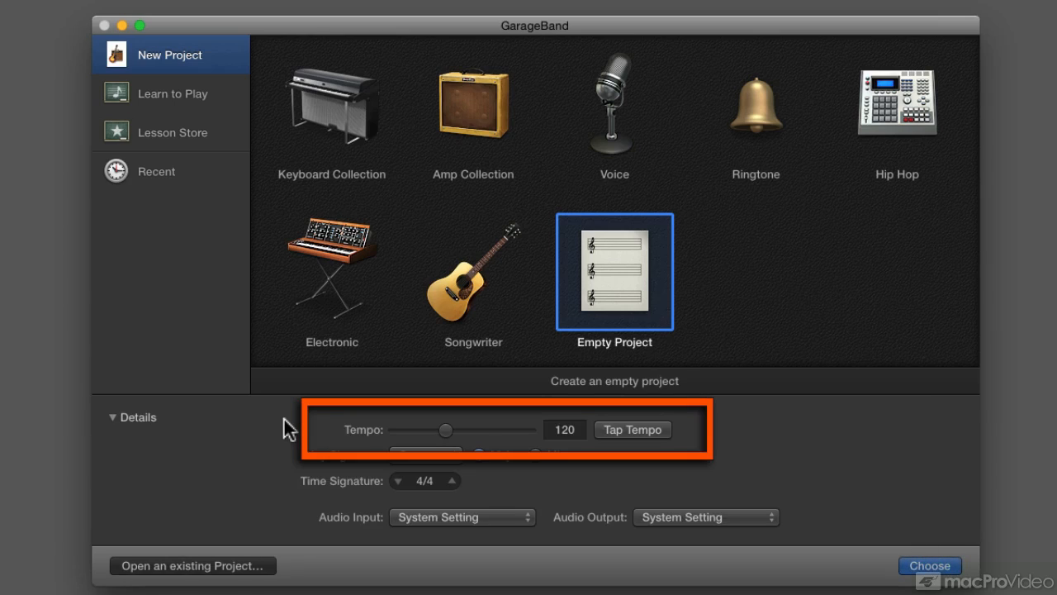
{"action": "mouse_move", "coordinate": [669, 440]}
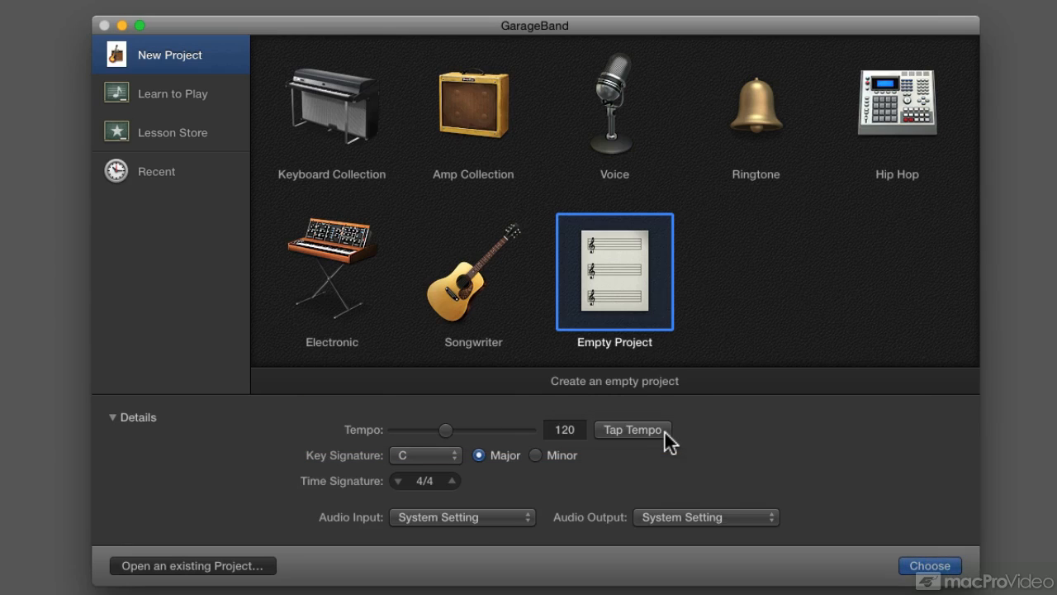
Lower the tempo slider from 120 to about 102, then set it to 103.
{"action": "left_click_drag", "start_coordinate": [447, 430], "coordinate": [435, 430]}
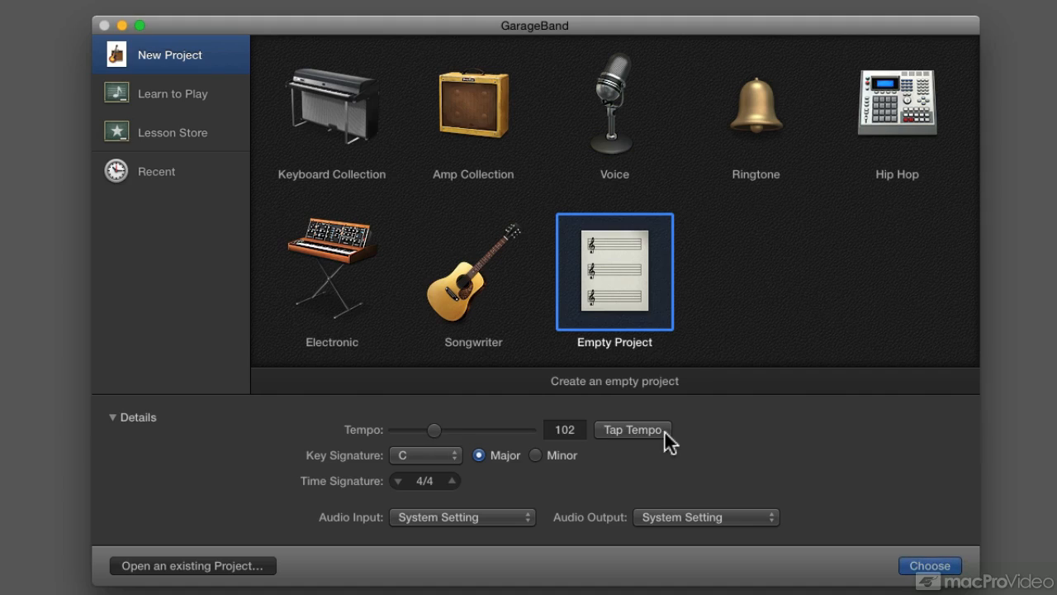
{"action": "left_click", "coordinate": [632, 430]}
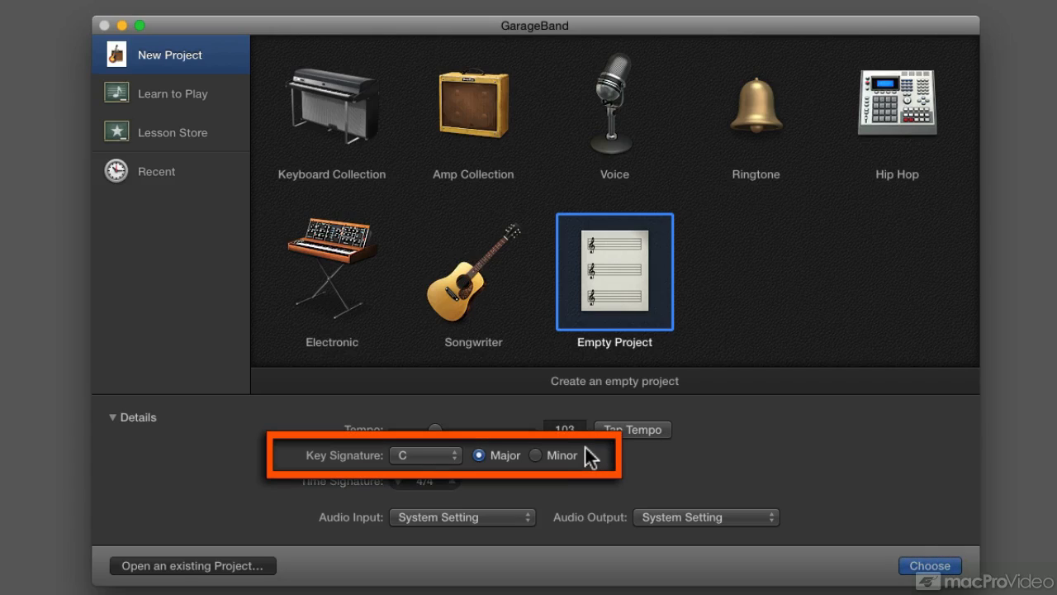
{"action": "mouse_move", "coordinate": [582, 457]}
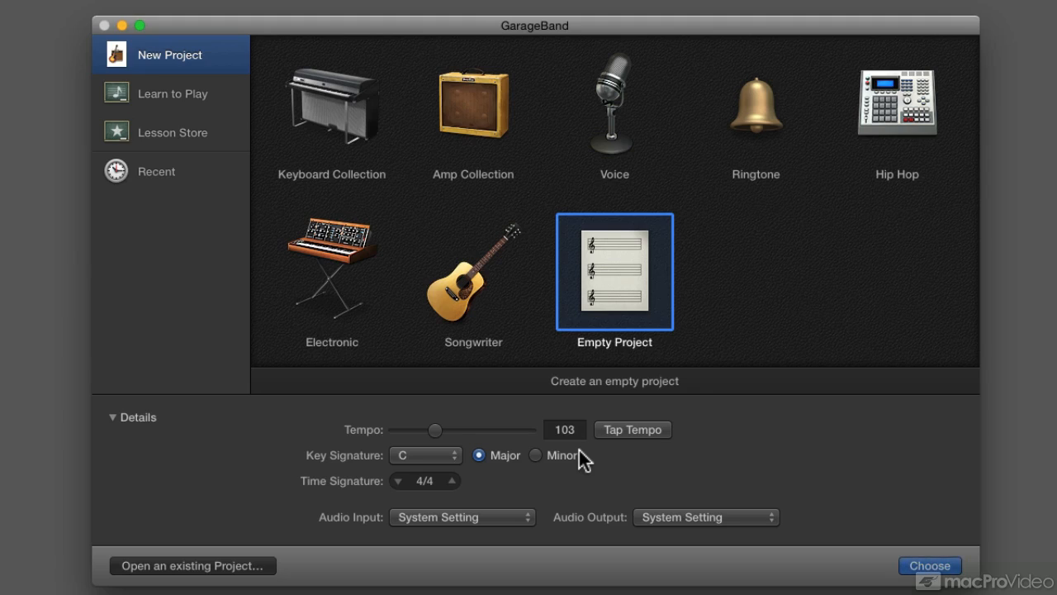
{"action": "mouse_move", "coordinate": [570, 463]}
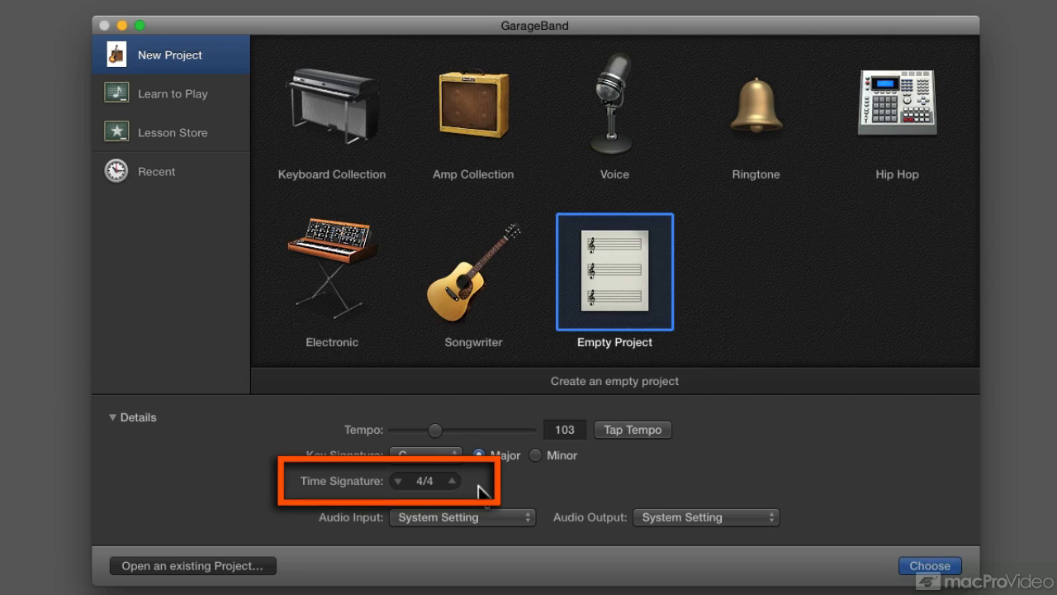
{"action": "mouse_move", "coordinate": [483, 488]}
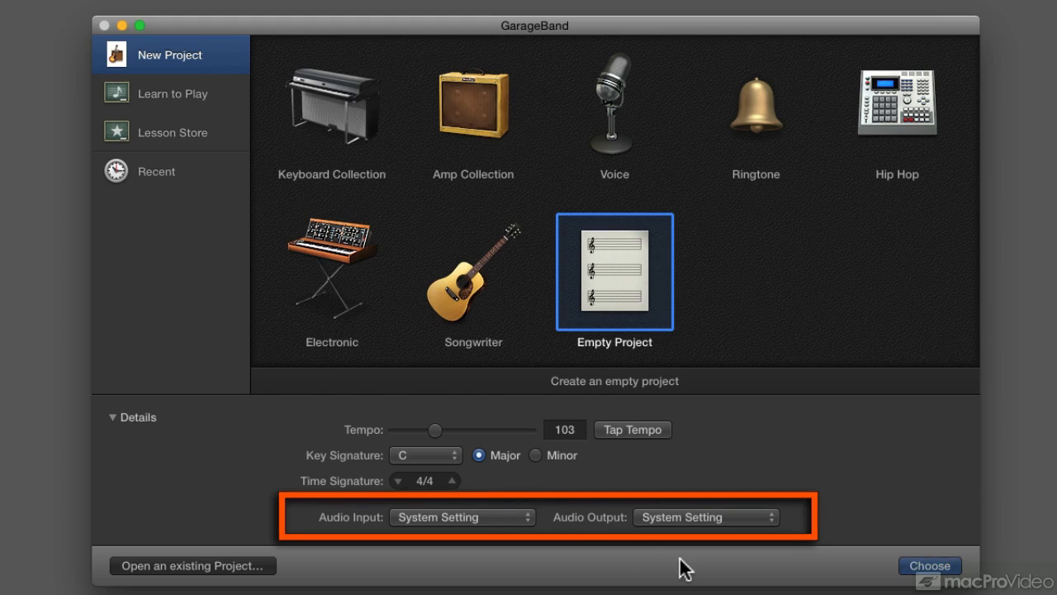
{"action": "mouse_move", "coordinate": [929, 566]}
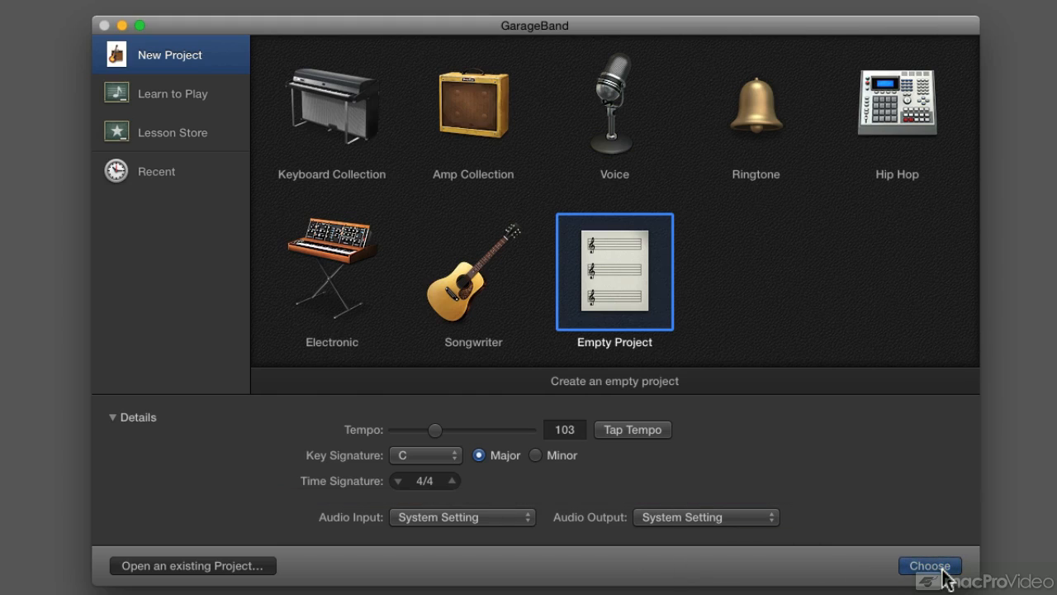
Confirm 4/4 and System Setting audio, then choose to create the project.
{"action": "left_click", "coordinate": [929, 566]}
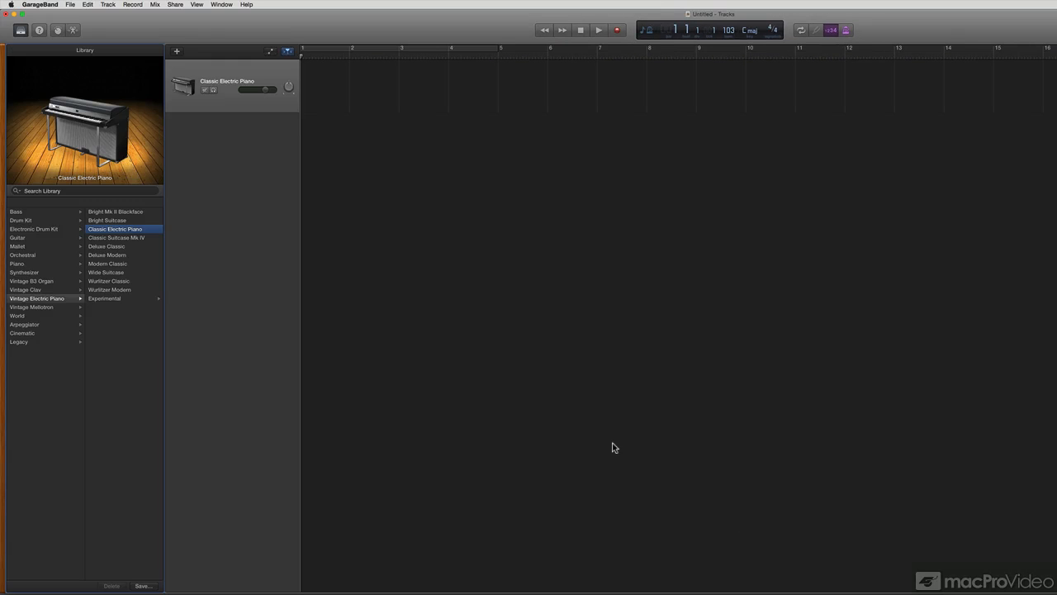